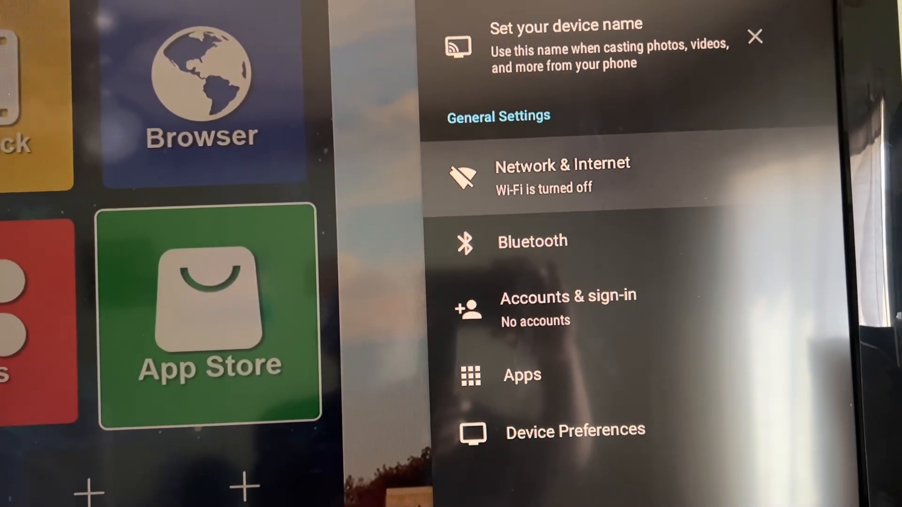
Step: Enter the Network & Internet page under General Settings, listing Wi-Fi, hotspot and Ethernet options
left_click(562, 174)
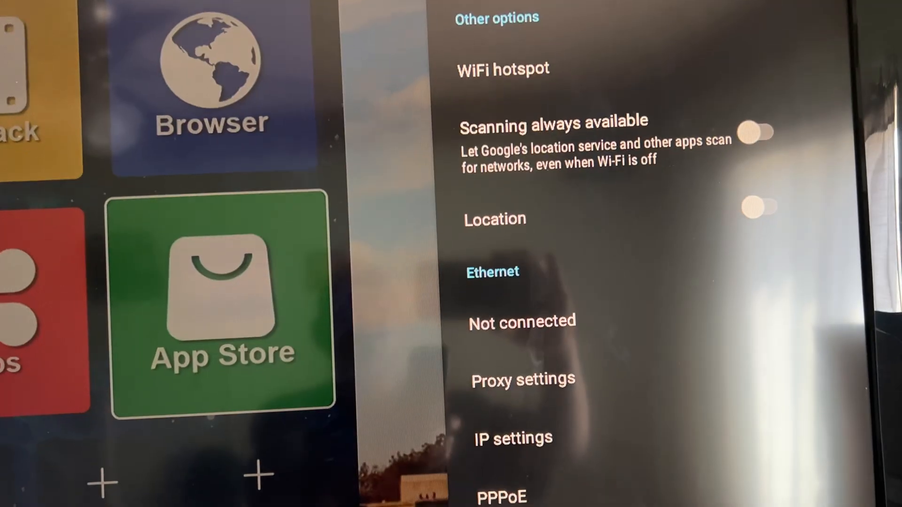